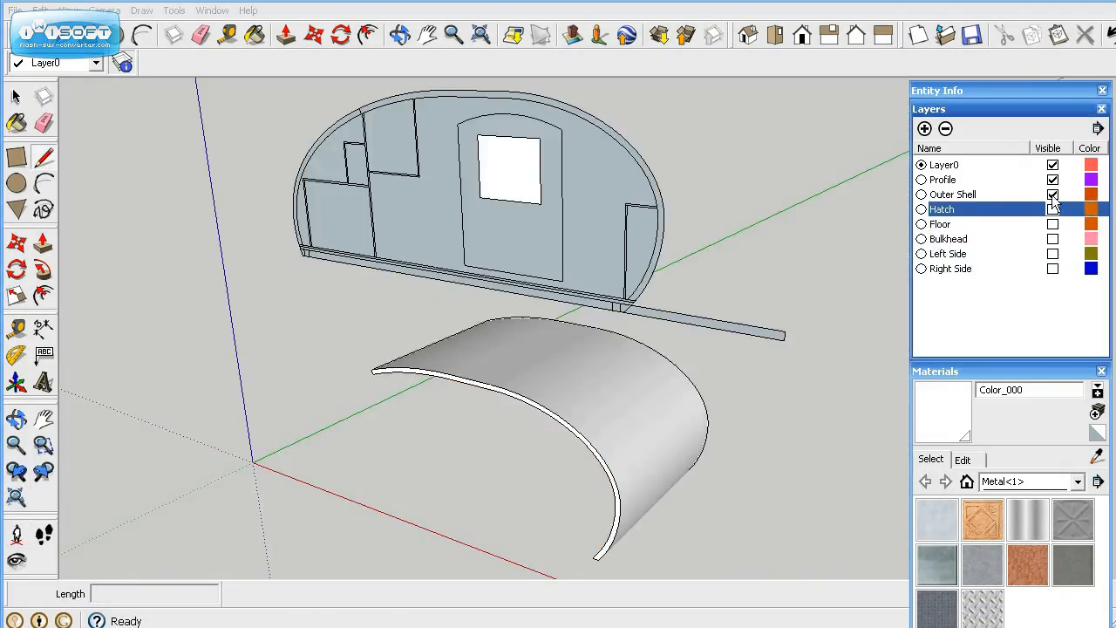
# - Hide the Outer Shell layer, then select everything and paste the trailer profile into the model
pyautogui.click(1053, 195)
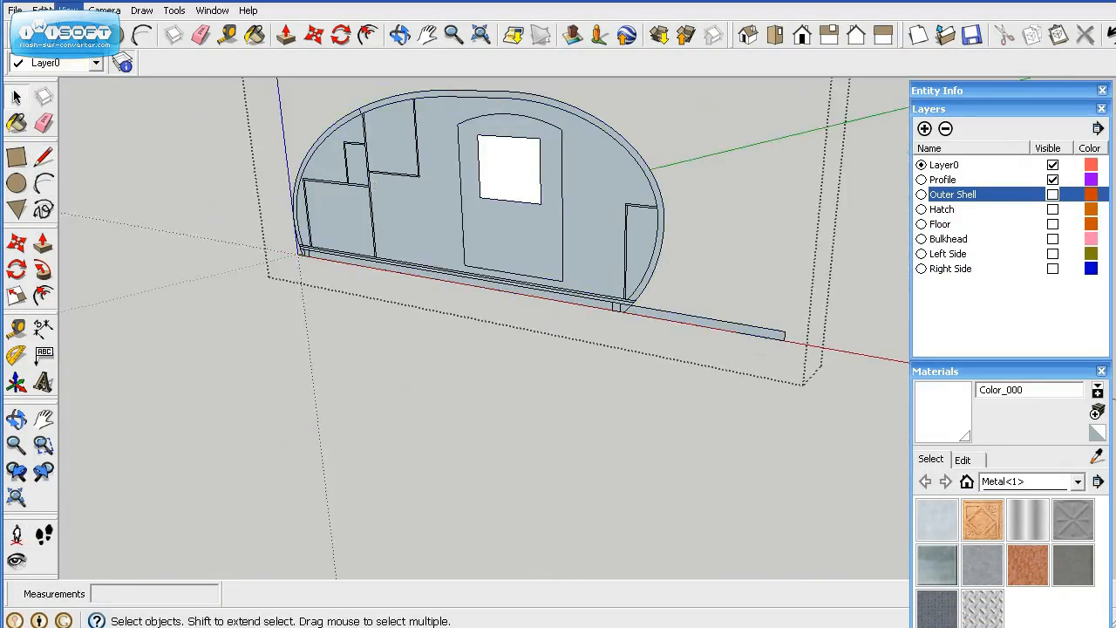
pyautogui.click(40, 10)
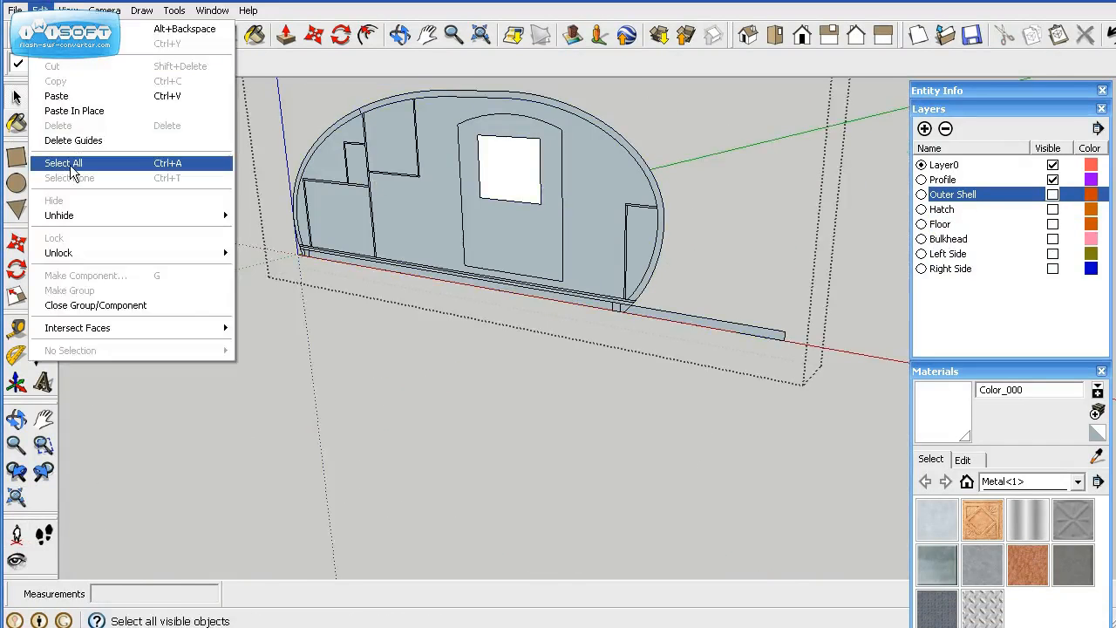
pyautogui.click(63, 164)
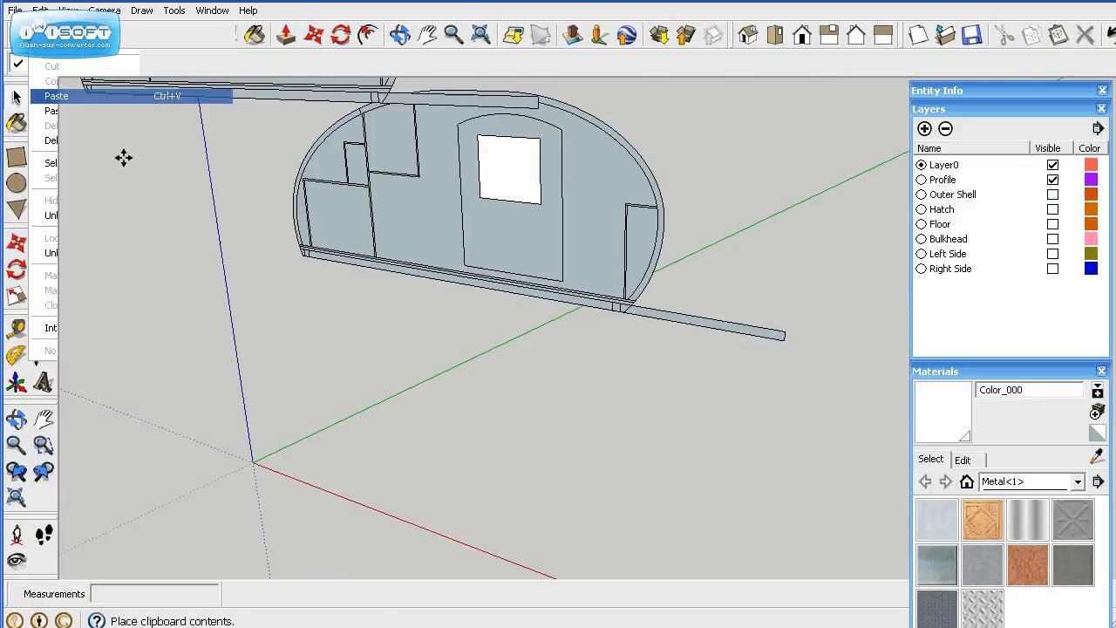
pyautogui.click(56, 96)
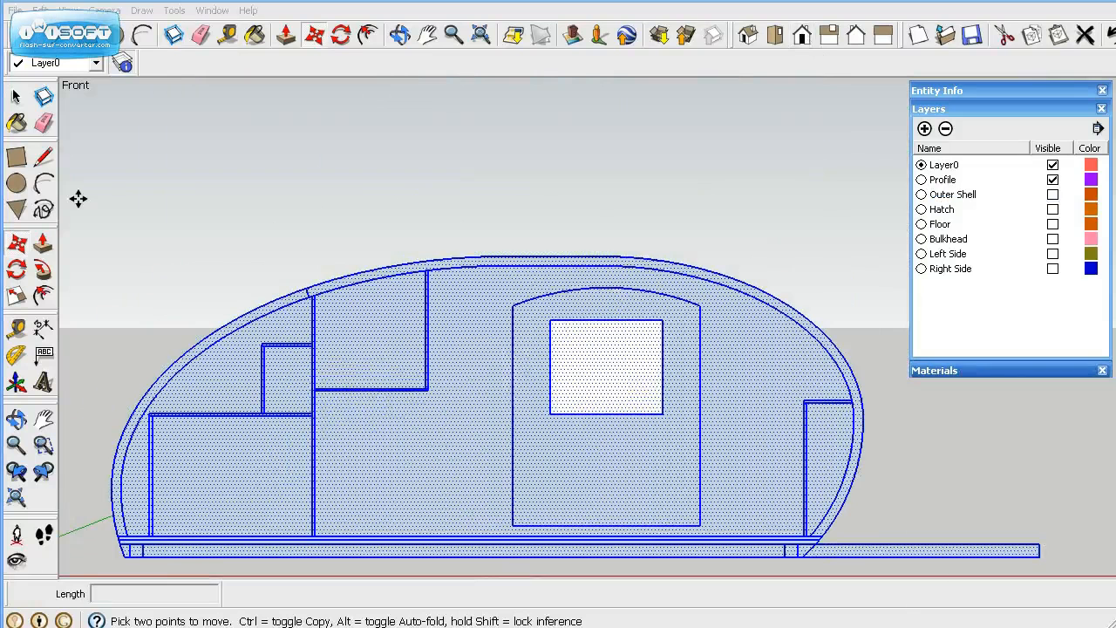
pyautogui.click(13, 96)
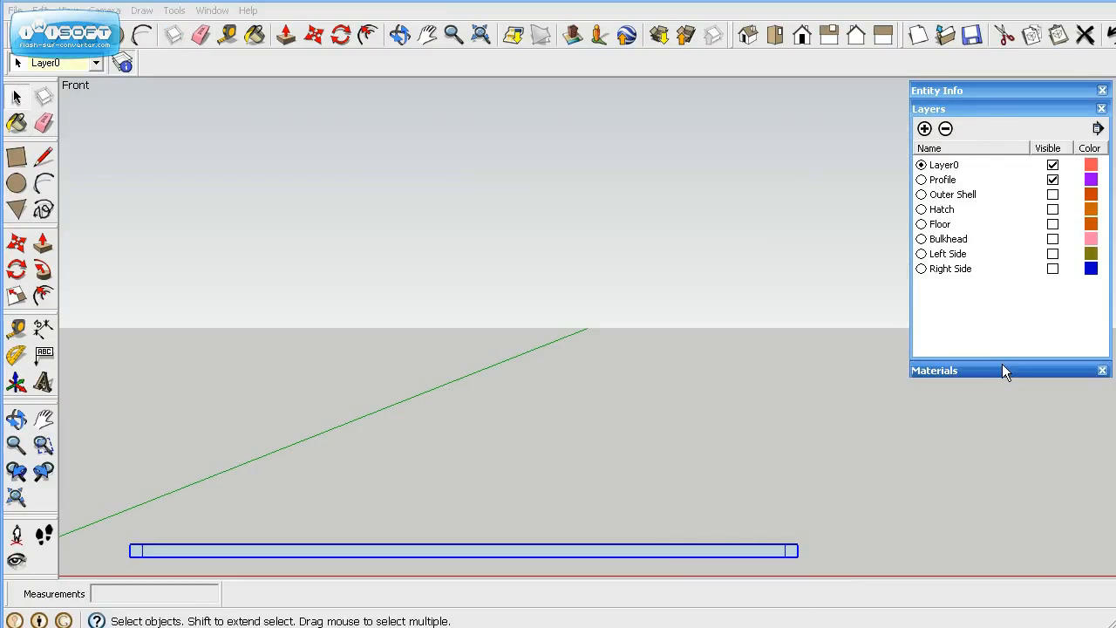
# - Add a layer named Frame and move the floor board group onto it via Entity Info
pyautogui.click(934, 369)
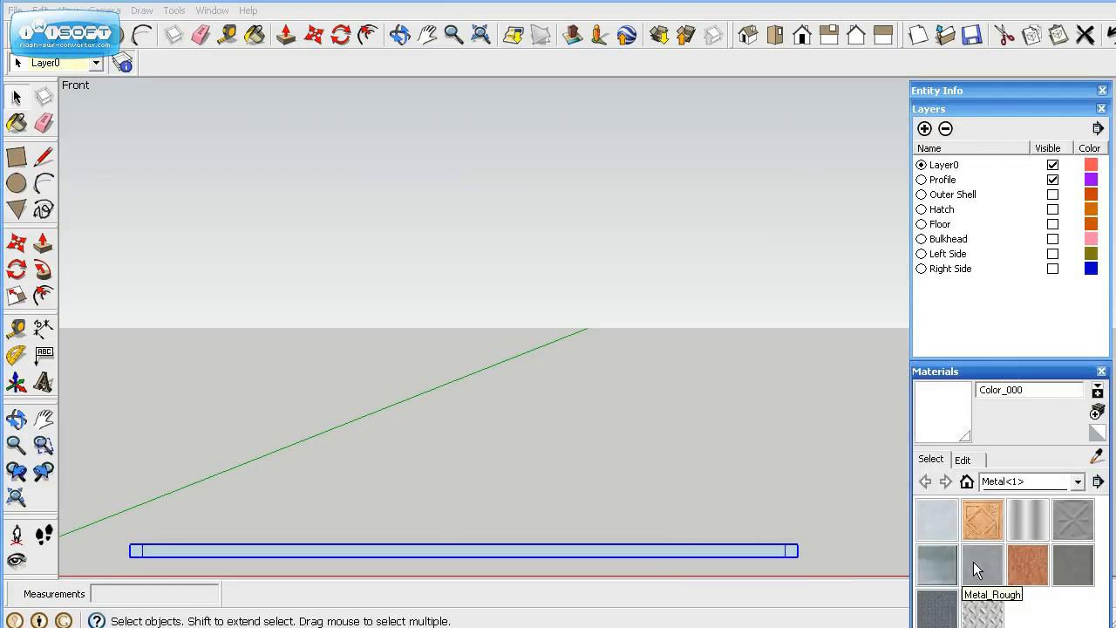
pyautogui.click(983, 565)
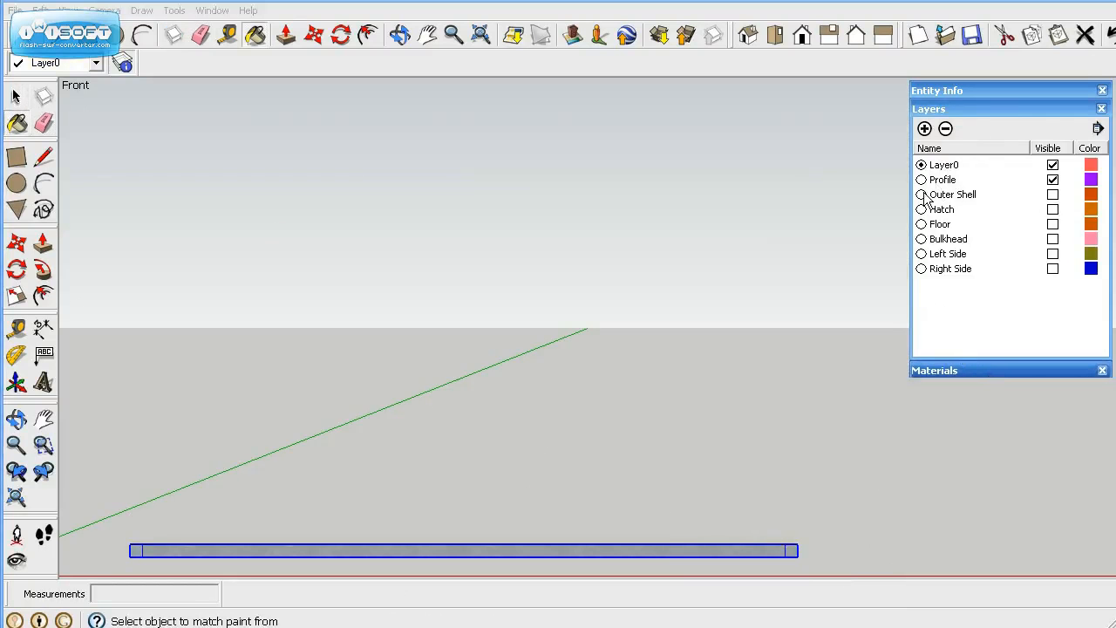
pyautogui.click(924, 129)
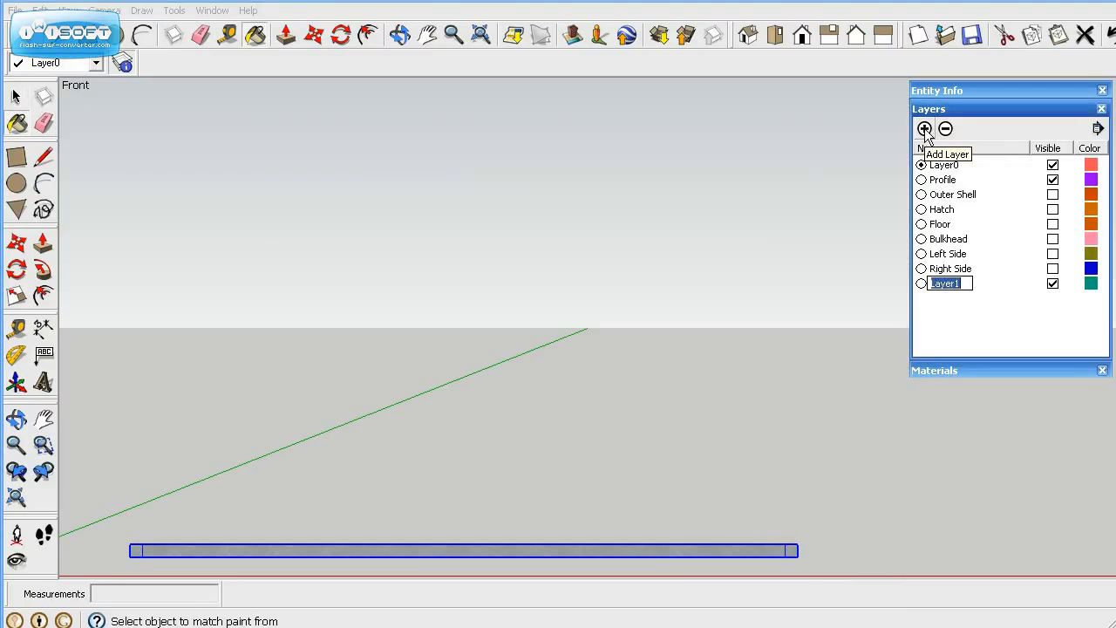
pyautogui.write('F')
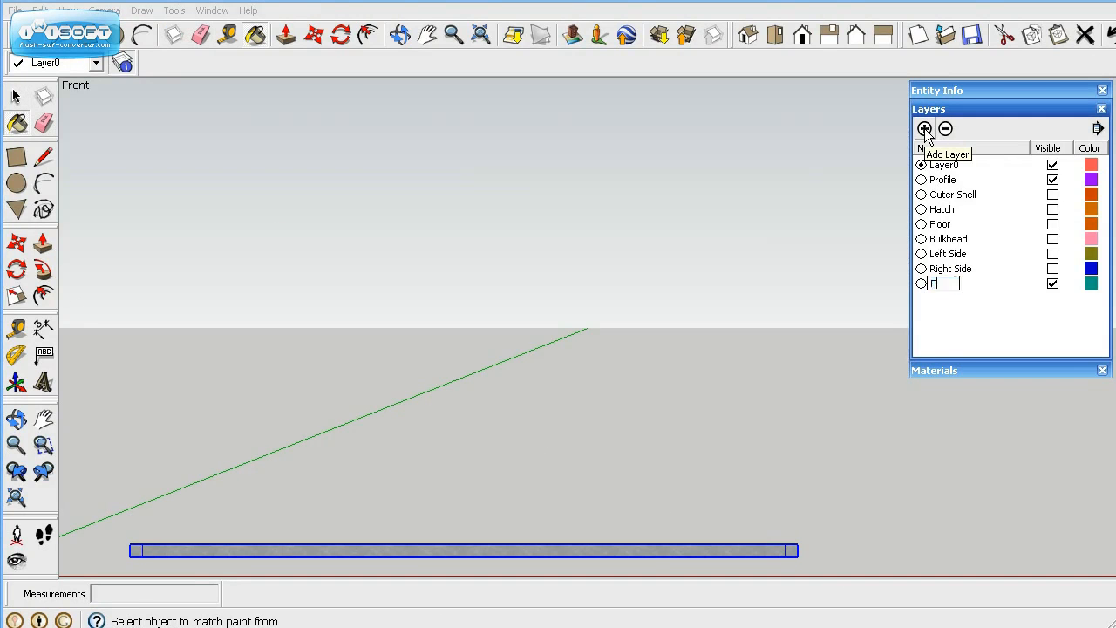
pyautogui.write('rame')
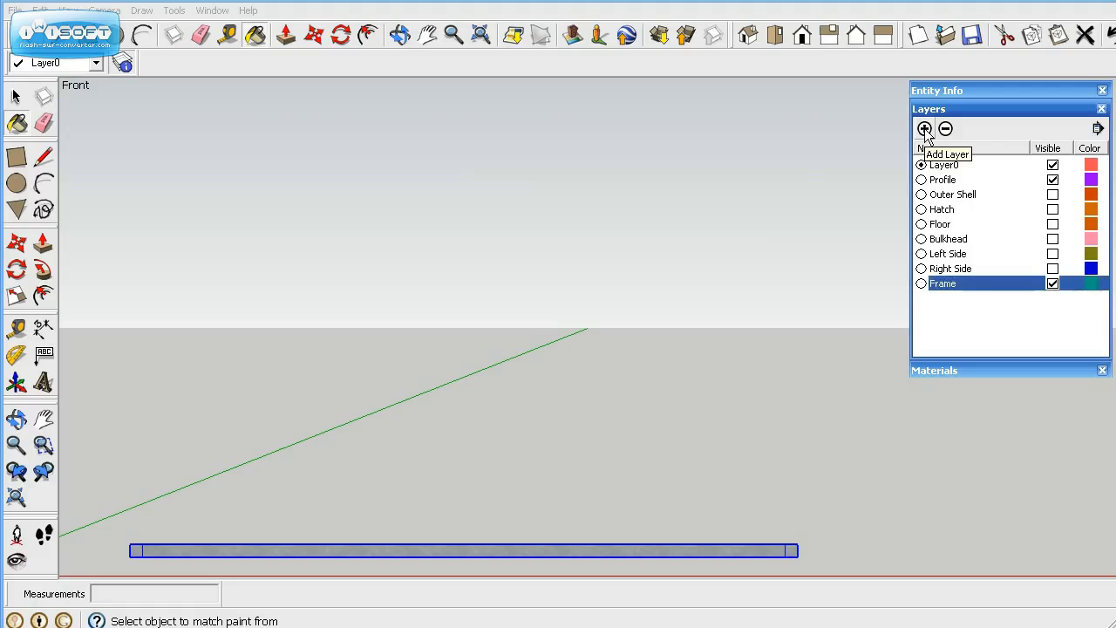
pyautogui.moveTo(959, 98)
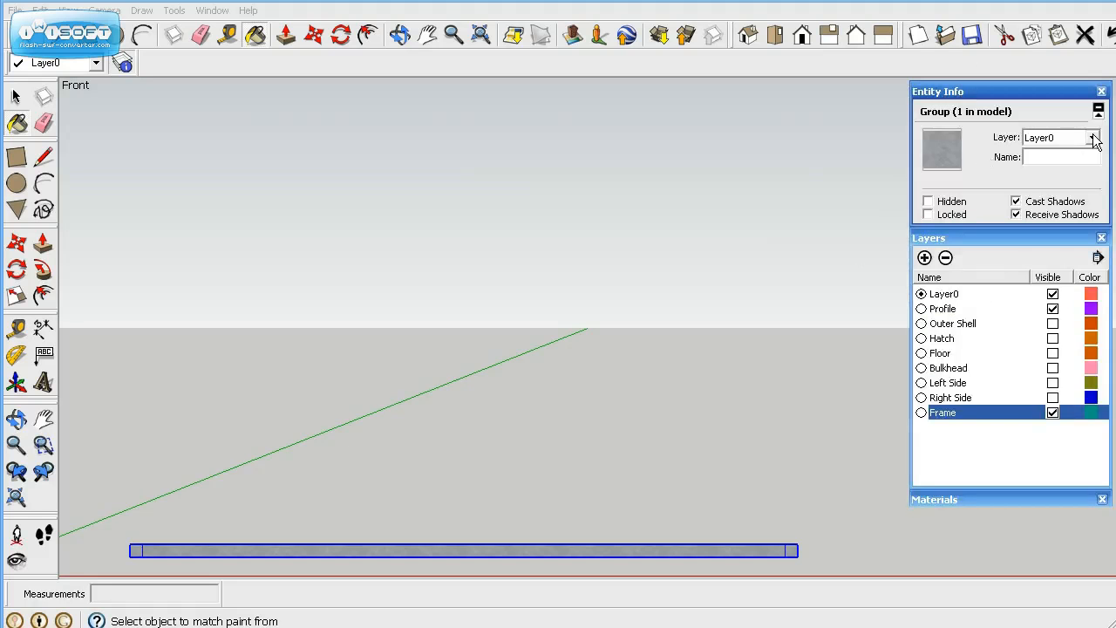
pyautogui.click(1092, 136)
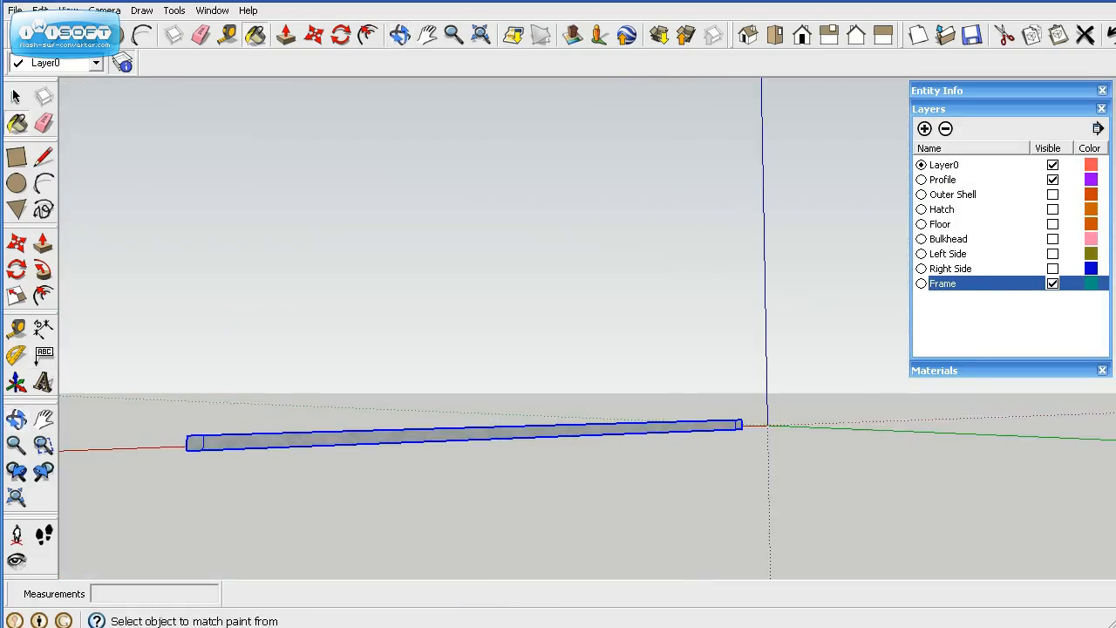
# - Edit the board group and Push/Pull its side face out 58 inches into a flat platform
pyautogui.click(15, 96)
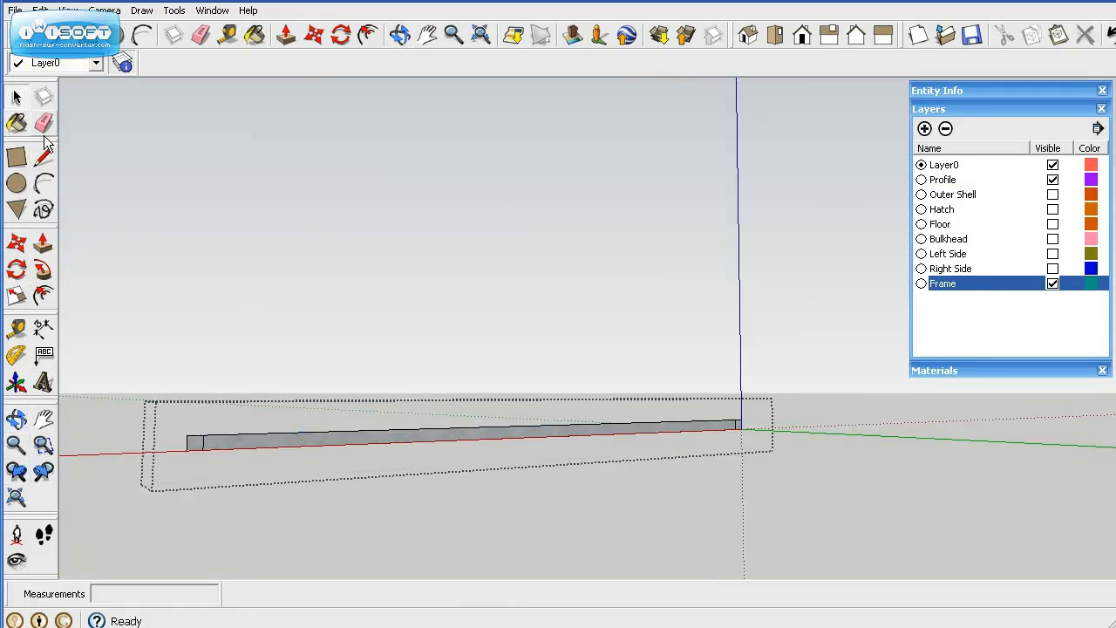
pyautogui.click(286, 35)
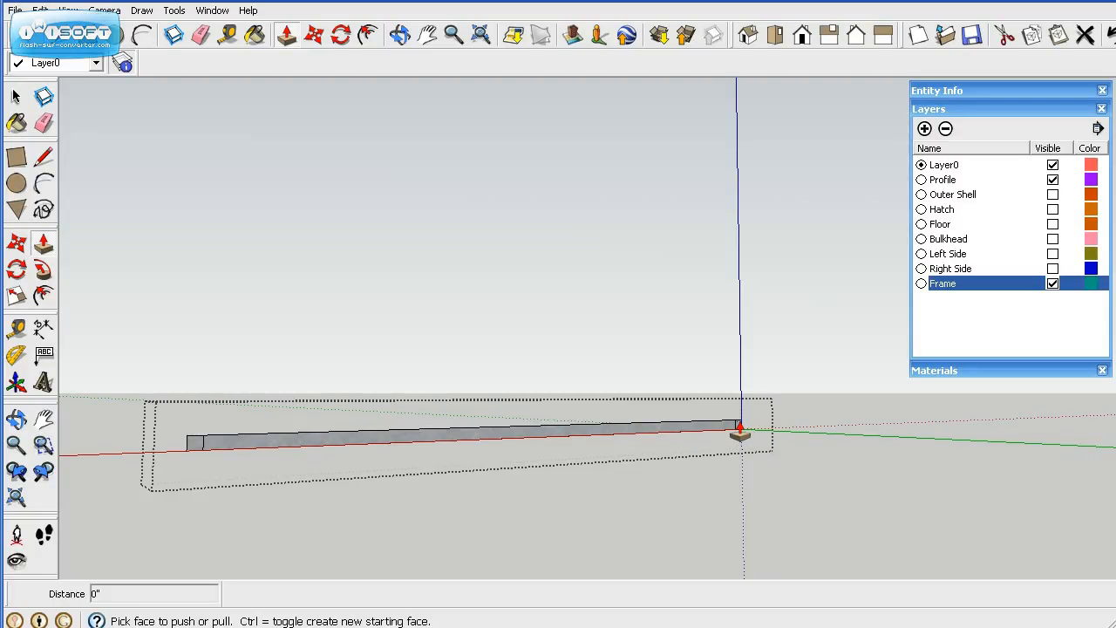
pyautogui.moveTo(748, 424)
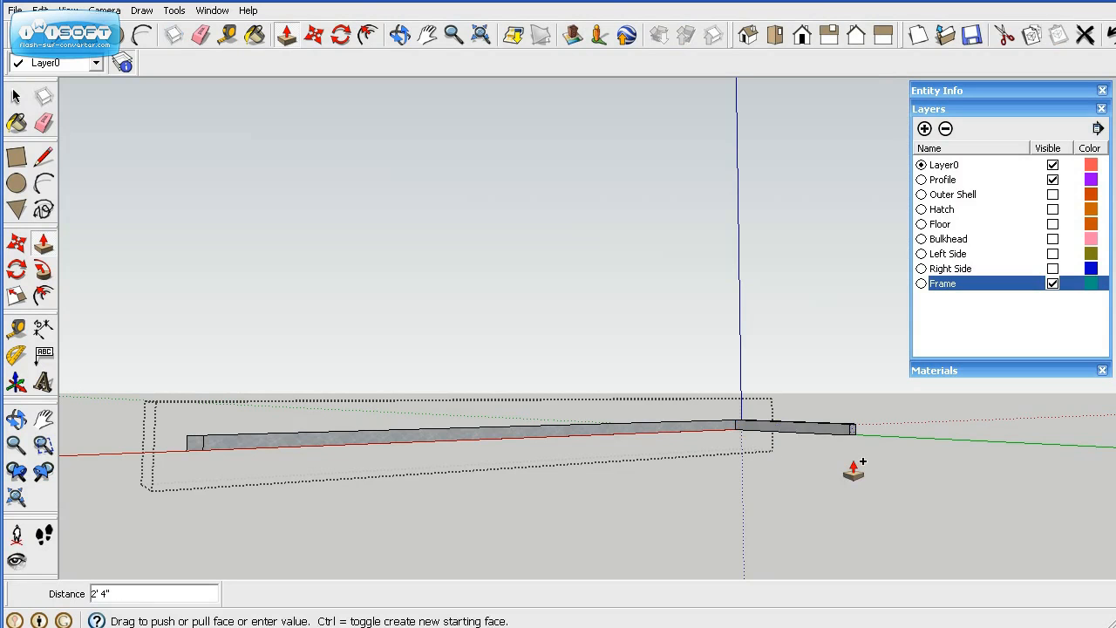
pyautogui.write('58')
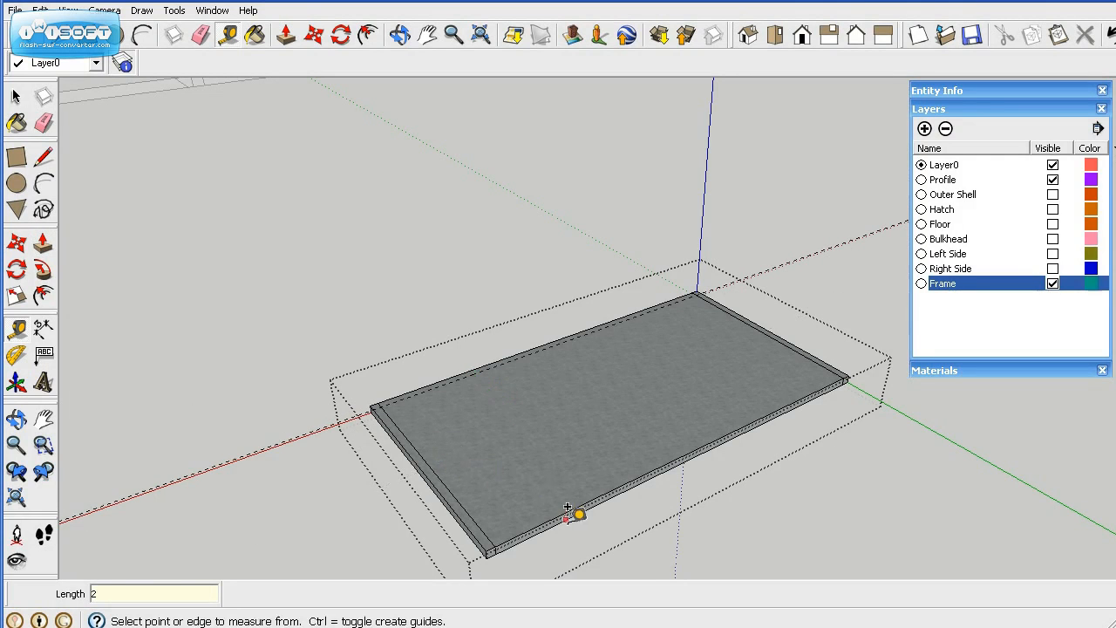
pyautogui.moveTo(491, 522)
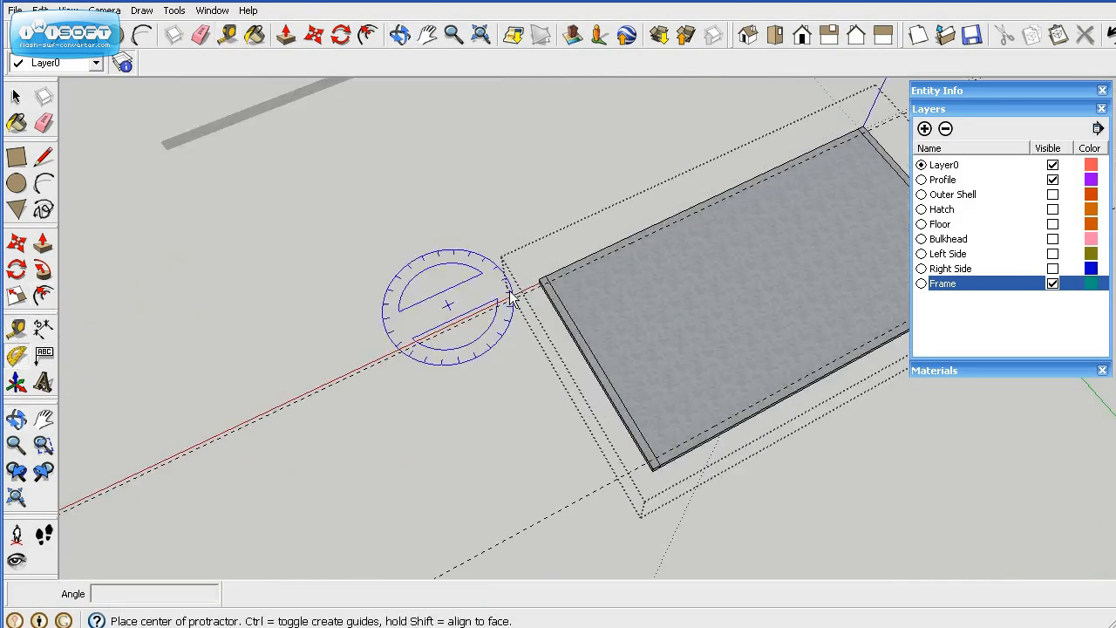
pyautogui.moveTo(547, 281)
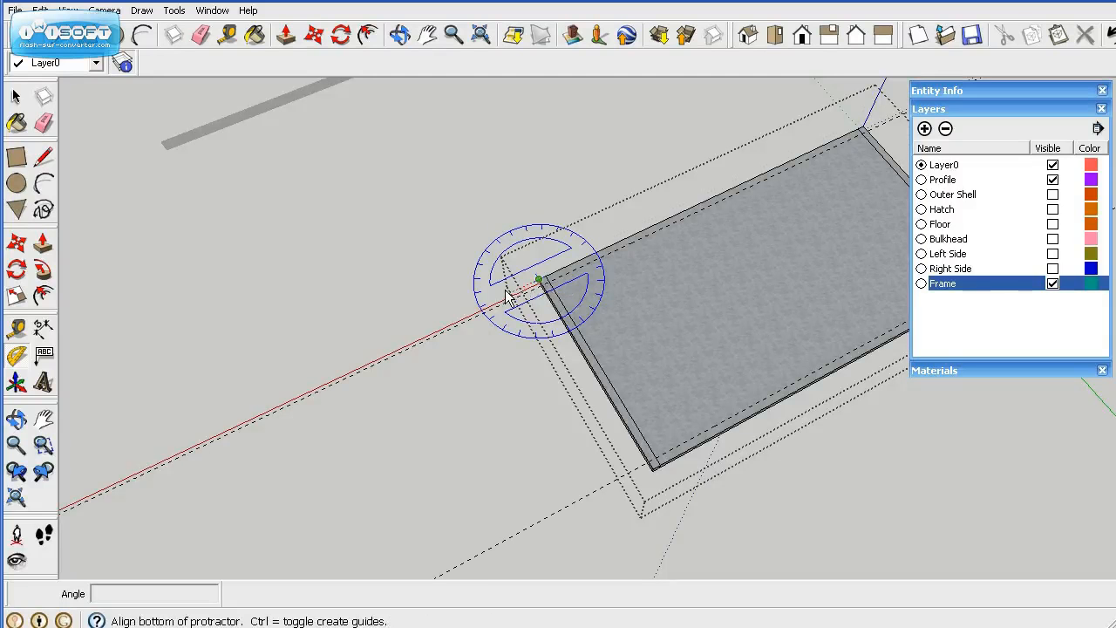
pyautogui.moveTo(487, 307)
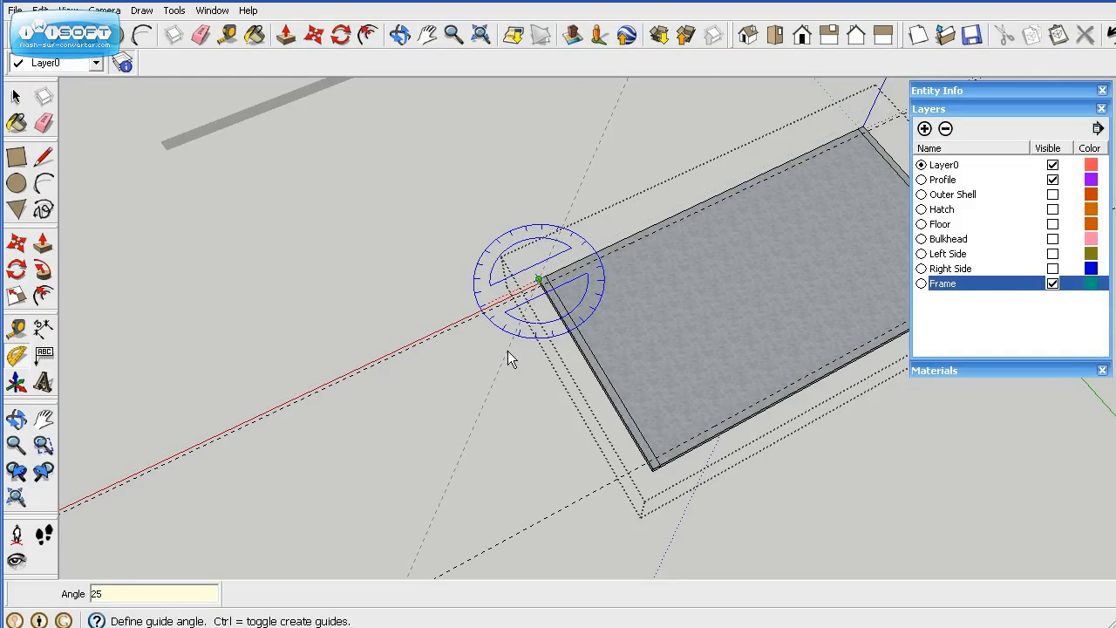
pyautogui.moveTo(659, 471)
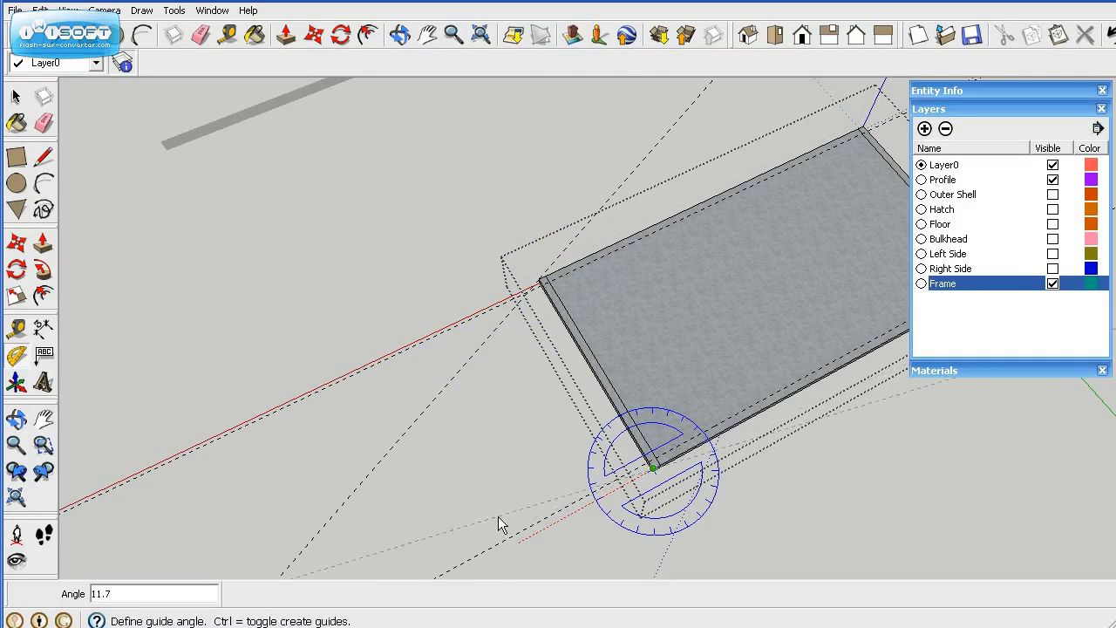
# - Place 25-degree angled guides from the platform's front corners to mark the tongue
pyautogui.write('25')
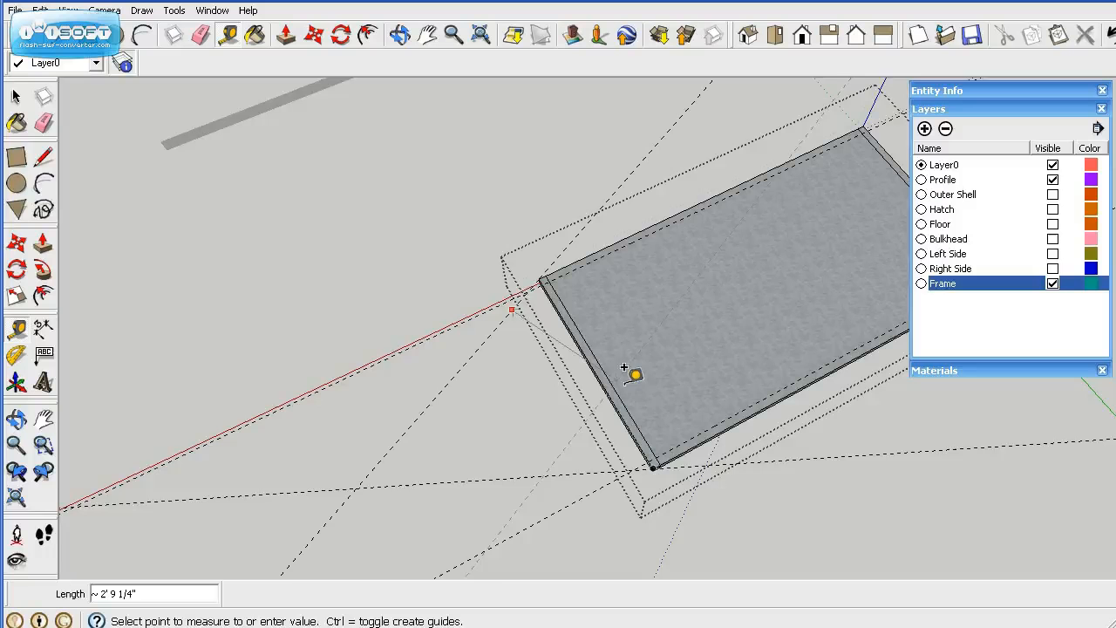
pyautogui.moveTo(659, 404)
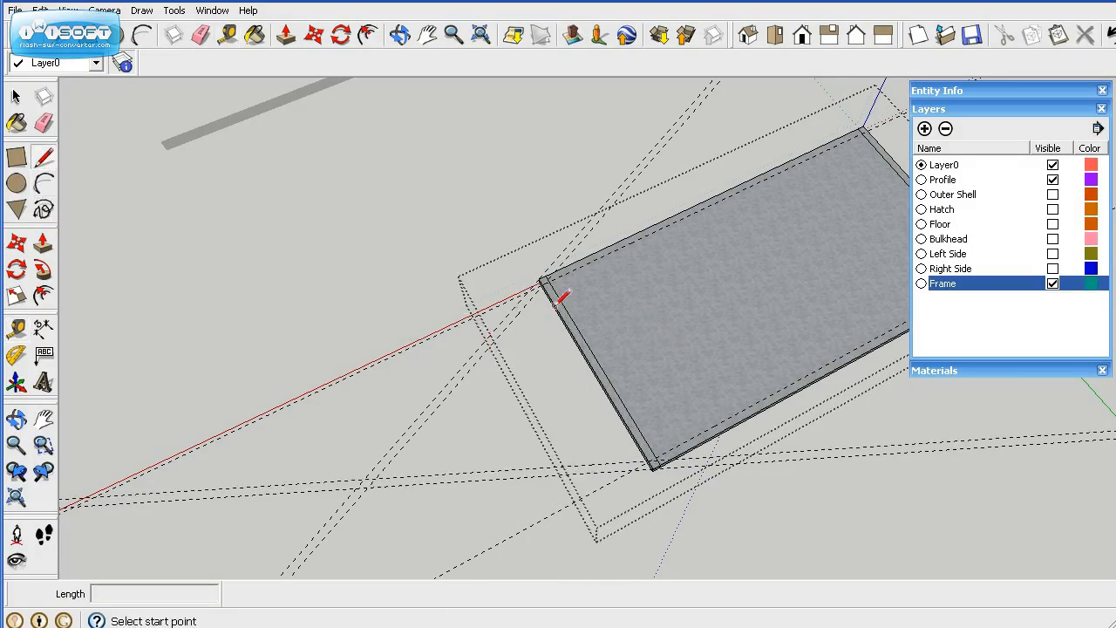
# - Draw the tongue edges from the front corners to the guide intersection and hollow the inner face
pyautogui.click(540, 281)
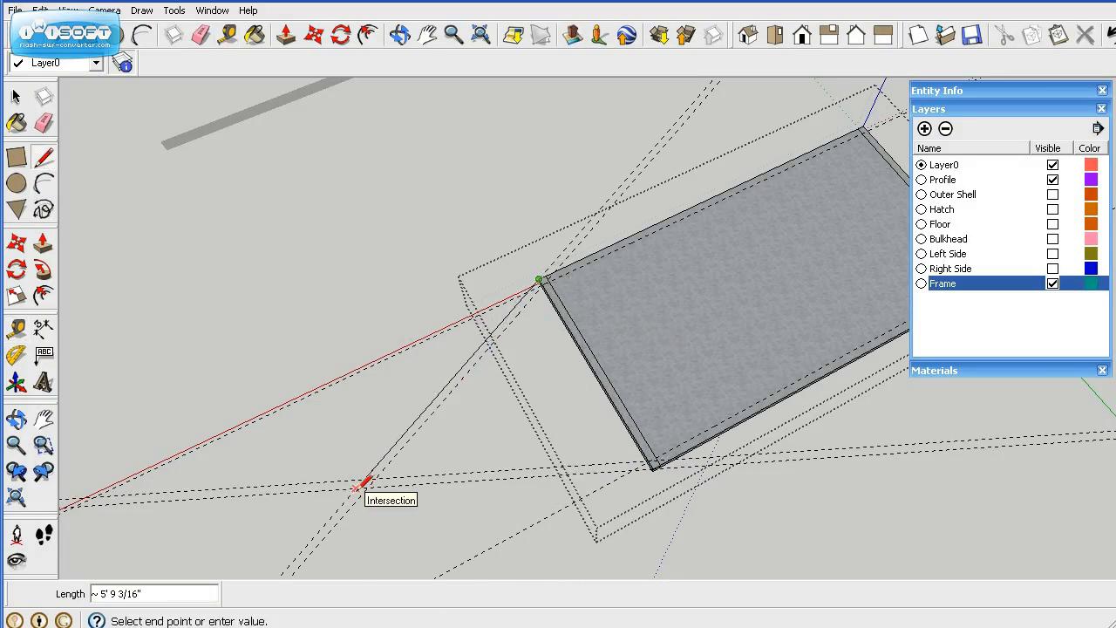
pyautogui.moveTo(659, 462)
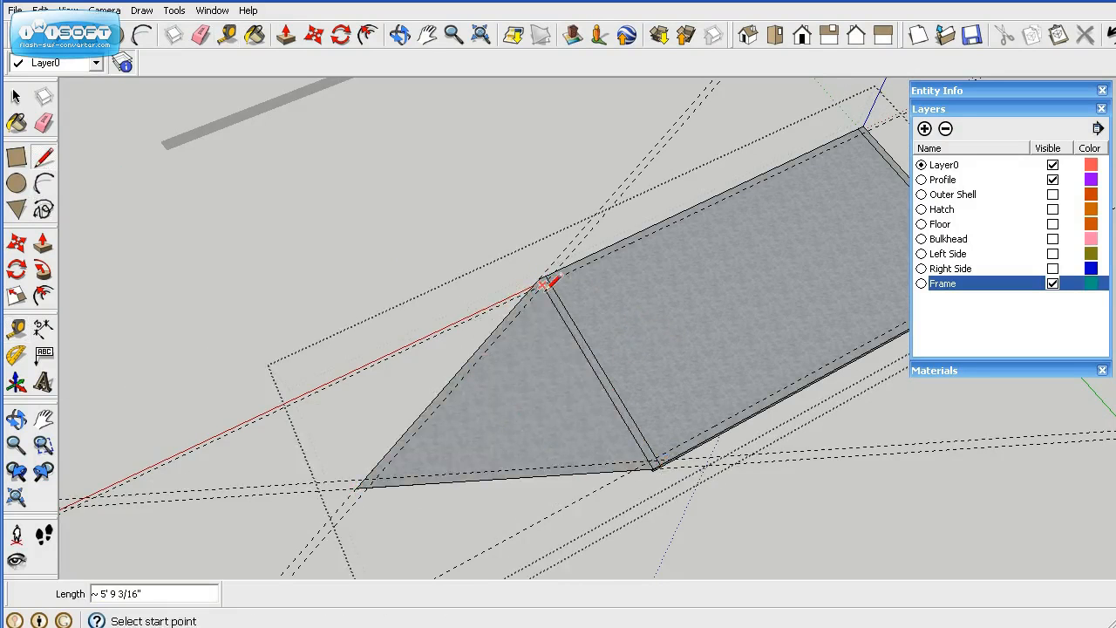
pyautogui.moveTo(375, 478)
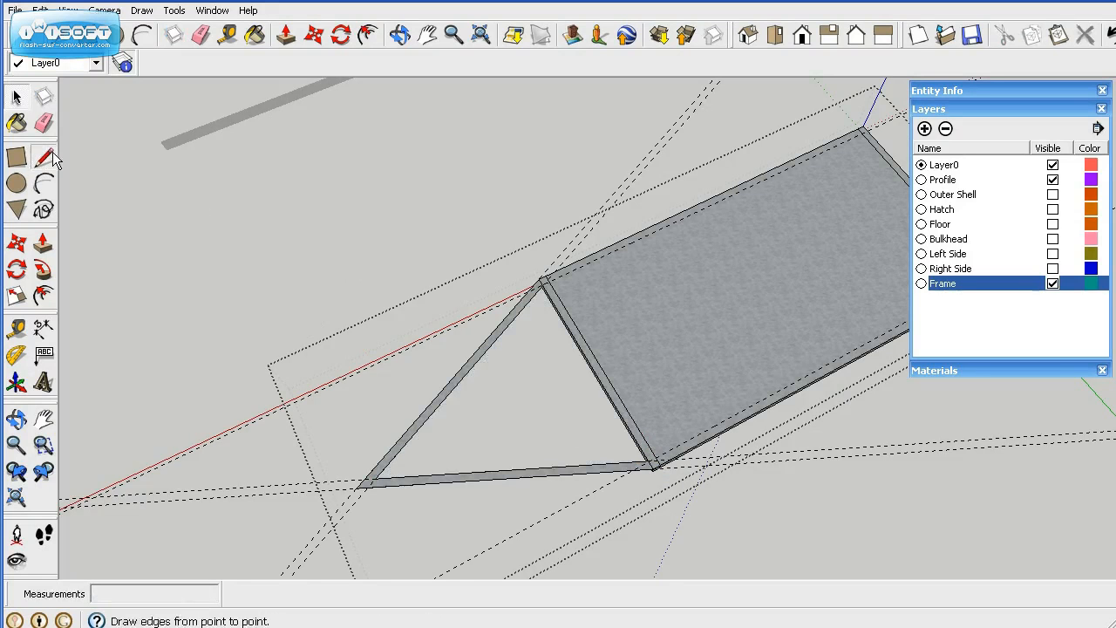
pyautogui.click(46, 157)
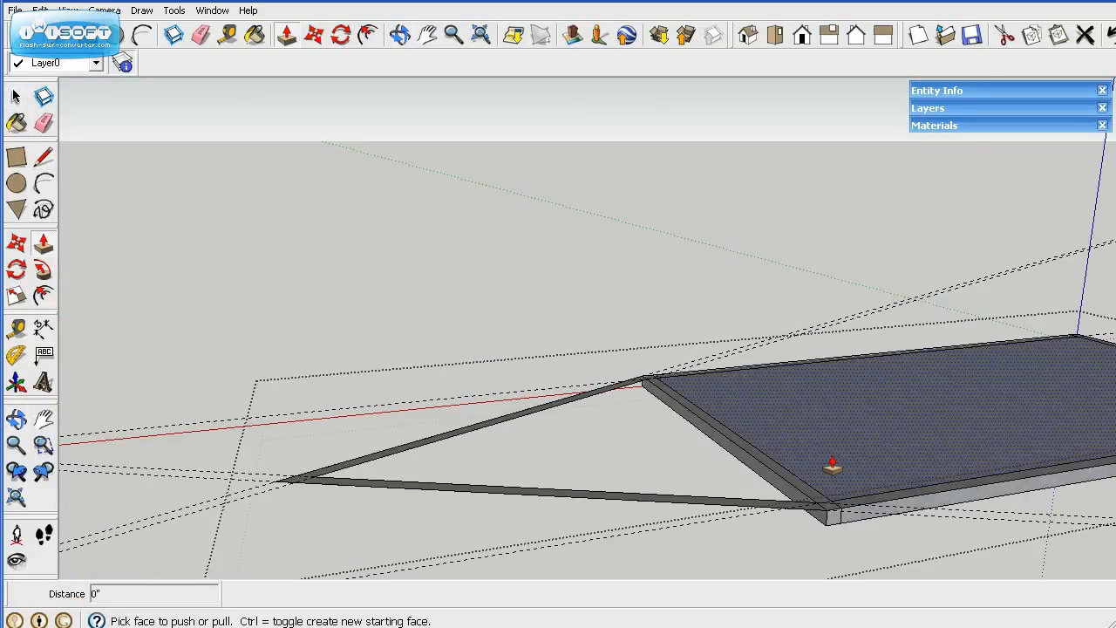
pyautogui.moveTo(827, 473)
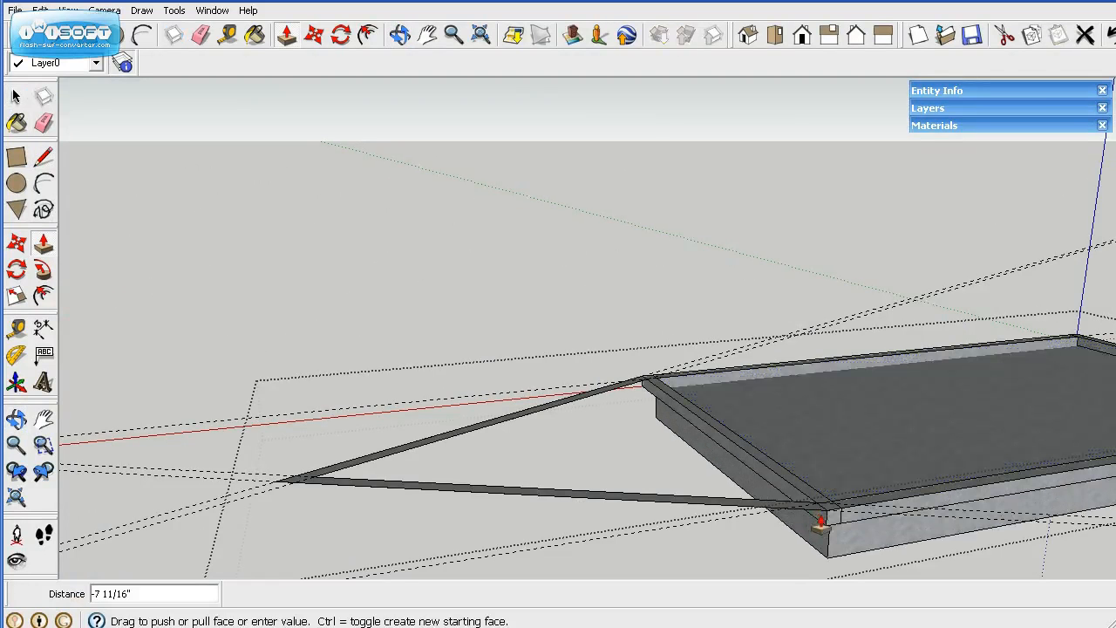
# - Push the platform's inner face through and raise the tongue rails to full frame thickness
pyautogui.moveTo(823, 523); pyautogui.dragTo(844, 526)
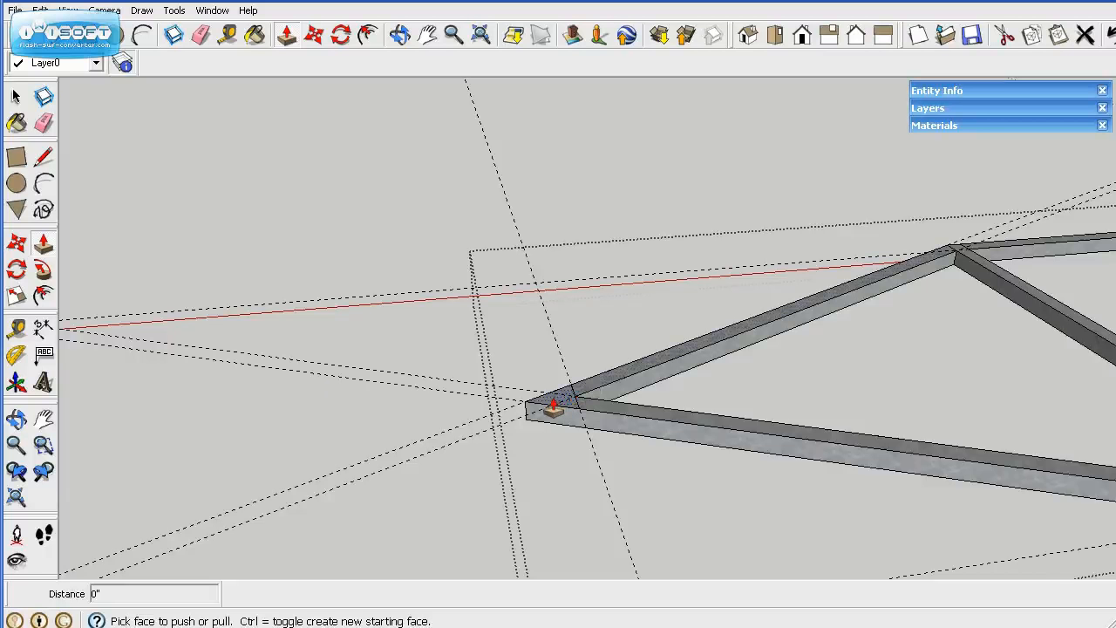
pyautogui.moveTo(554, 403); pyautogui.dragTo(596, 436)
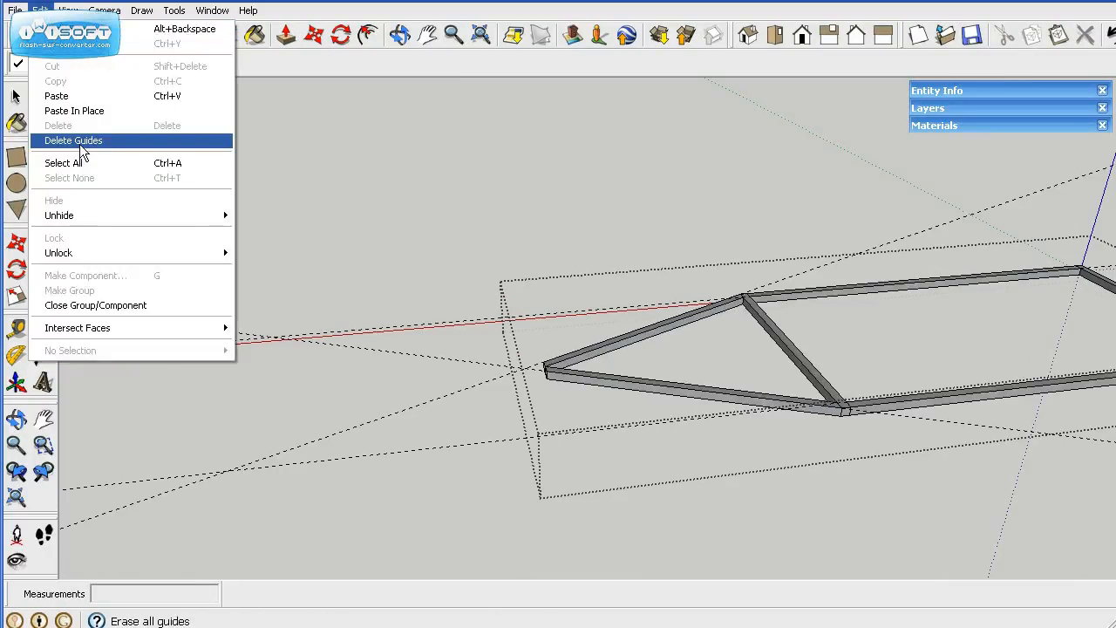
# - Delete all construction guides, leaving the finished frame with its triangular tongue
pyautogui.click(73, 140)
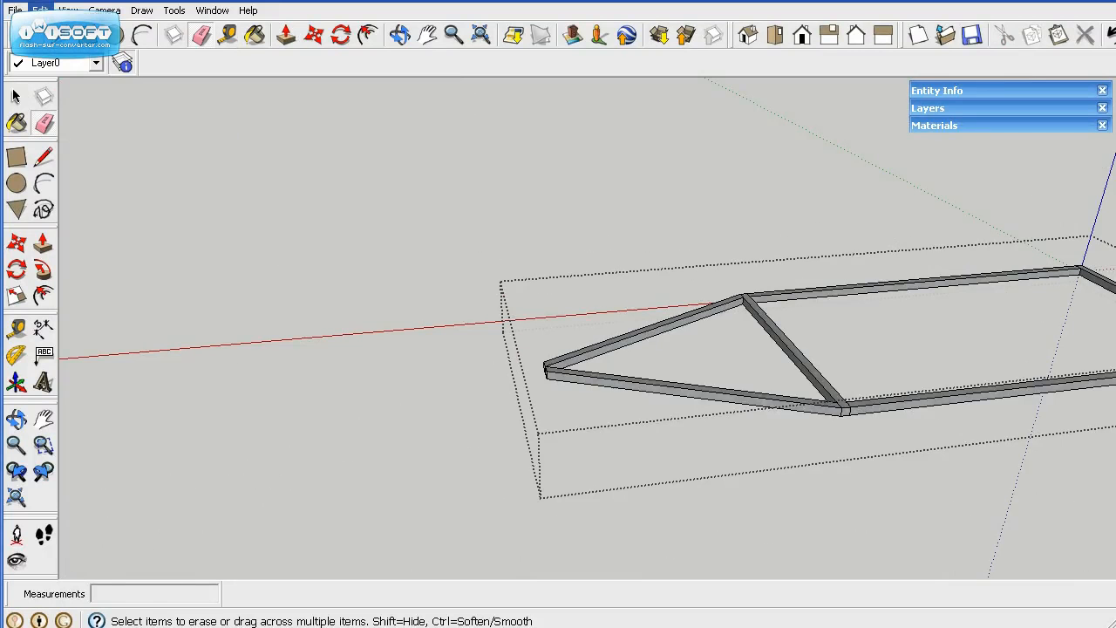